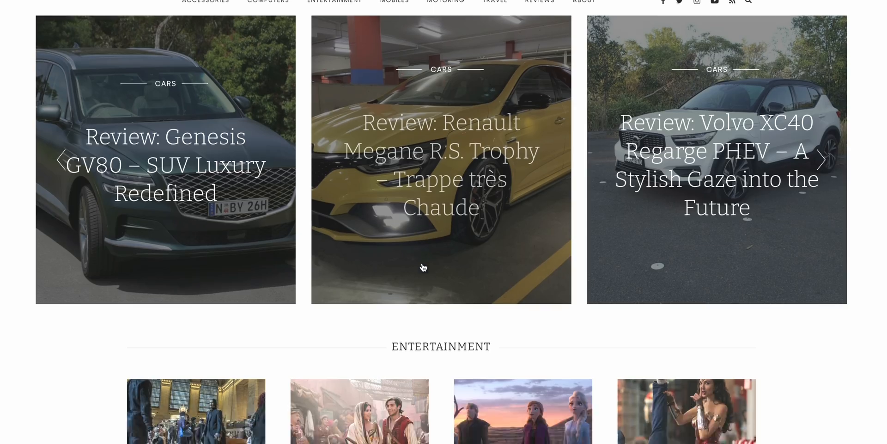
- Scroll the desktop view to bring the Projects folder and recent files into sight
scroll("down", 3)
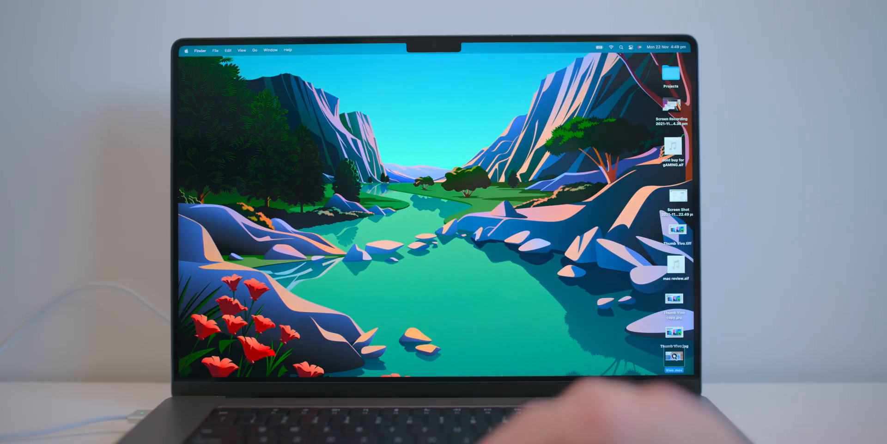
- Open the Vivo video from the desktop in QuickTime Player and start playback
double_click(675, 359)
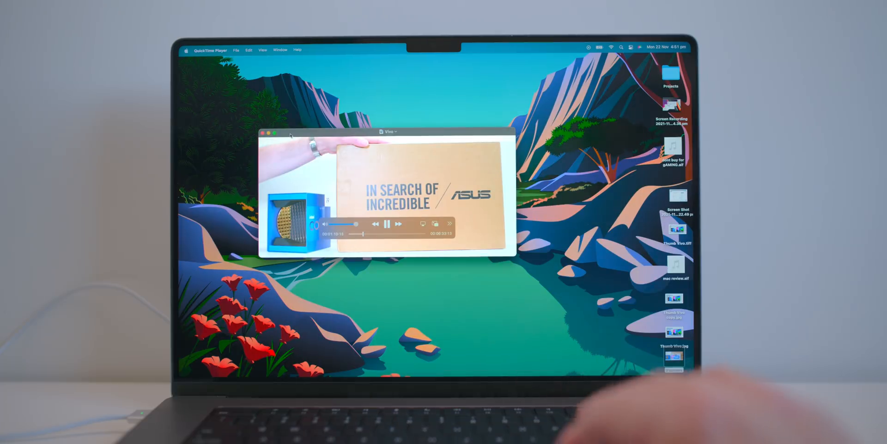
left_click(269, 133)
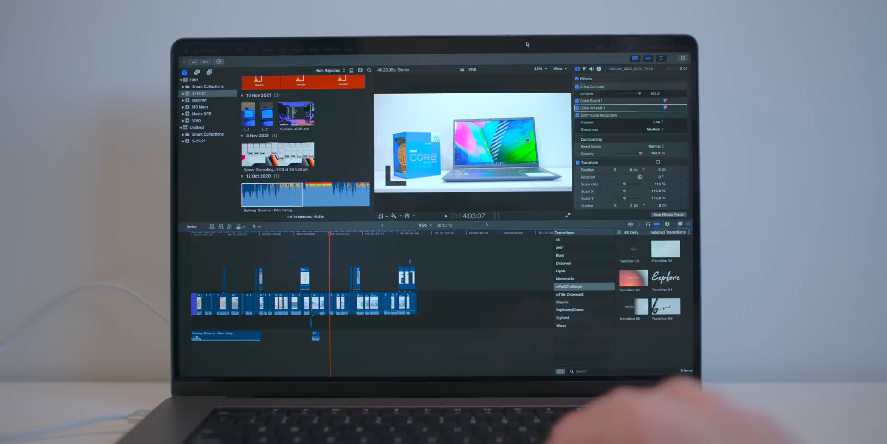
- Check Show HDR as Tone Mapped in the viewer View menu, then play Vivo.mov from the desktop
left_click(559, 69)
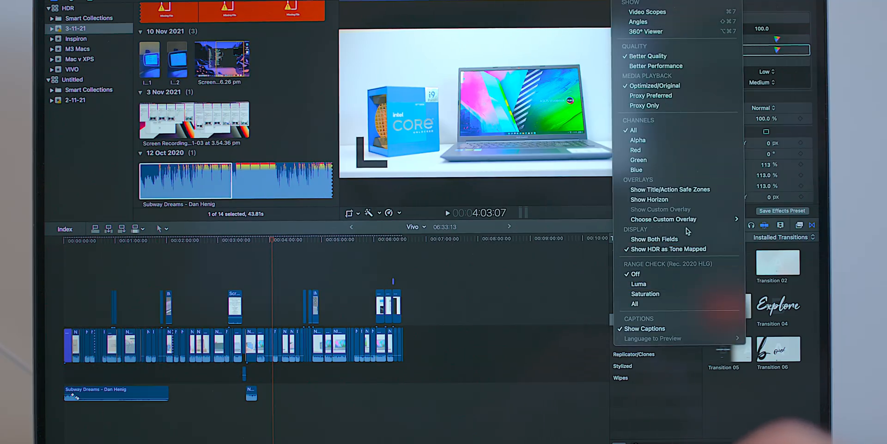
mouse_move(668, 249)
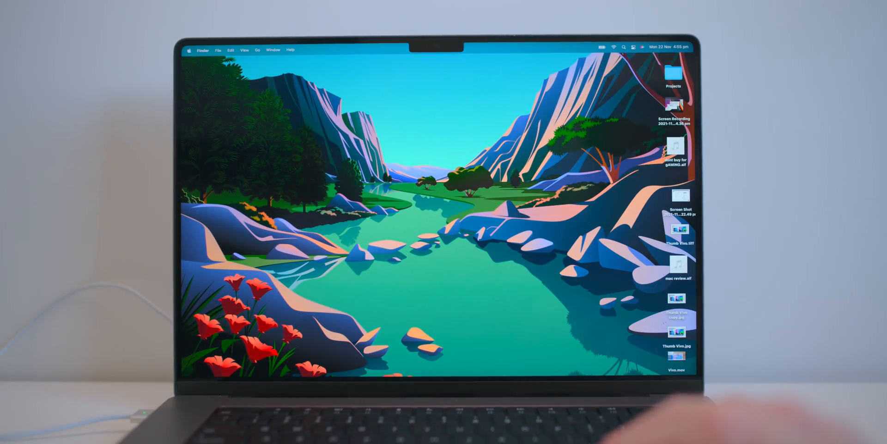
double_click(677, 361)
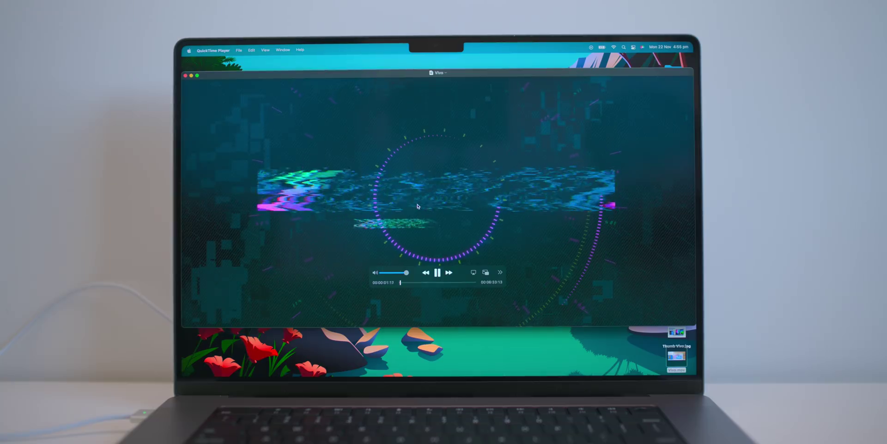